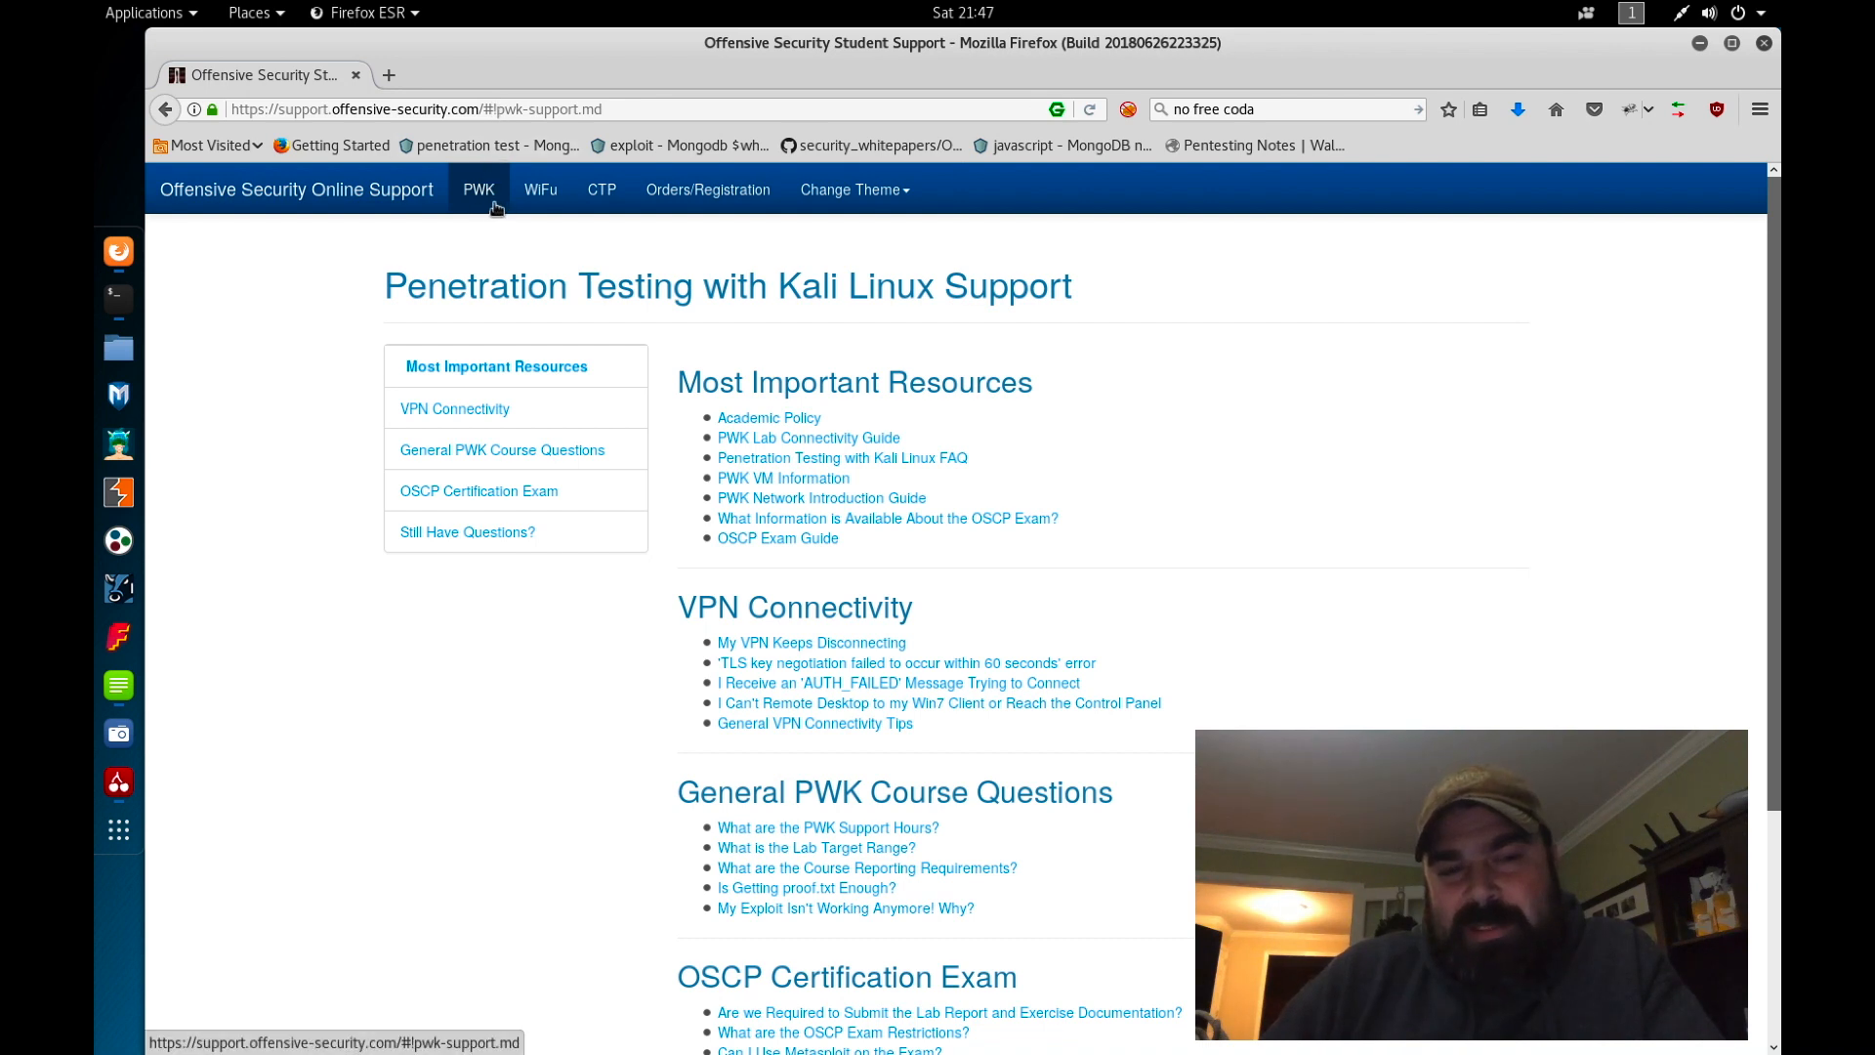
{"action": "scroll", "scroll_direction": "down", "scroll_amount": 3}
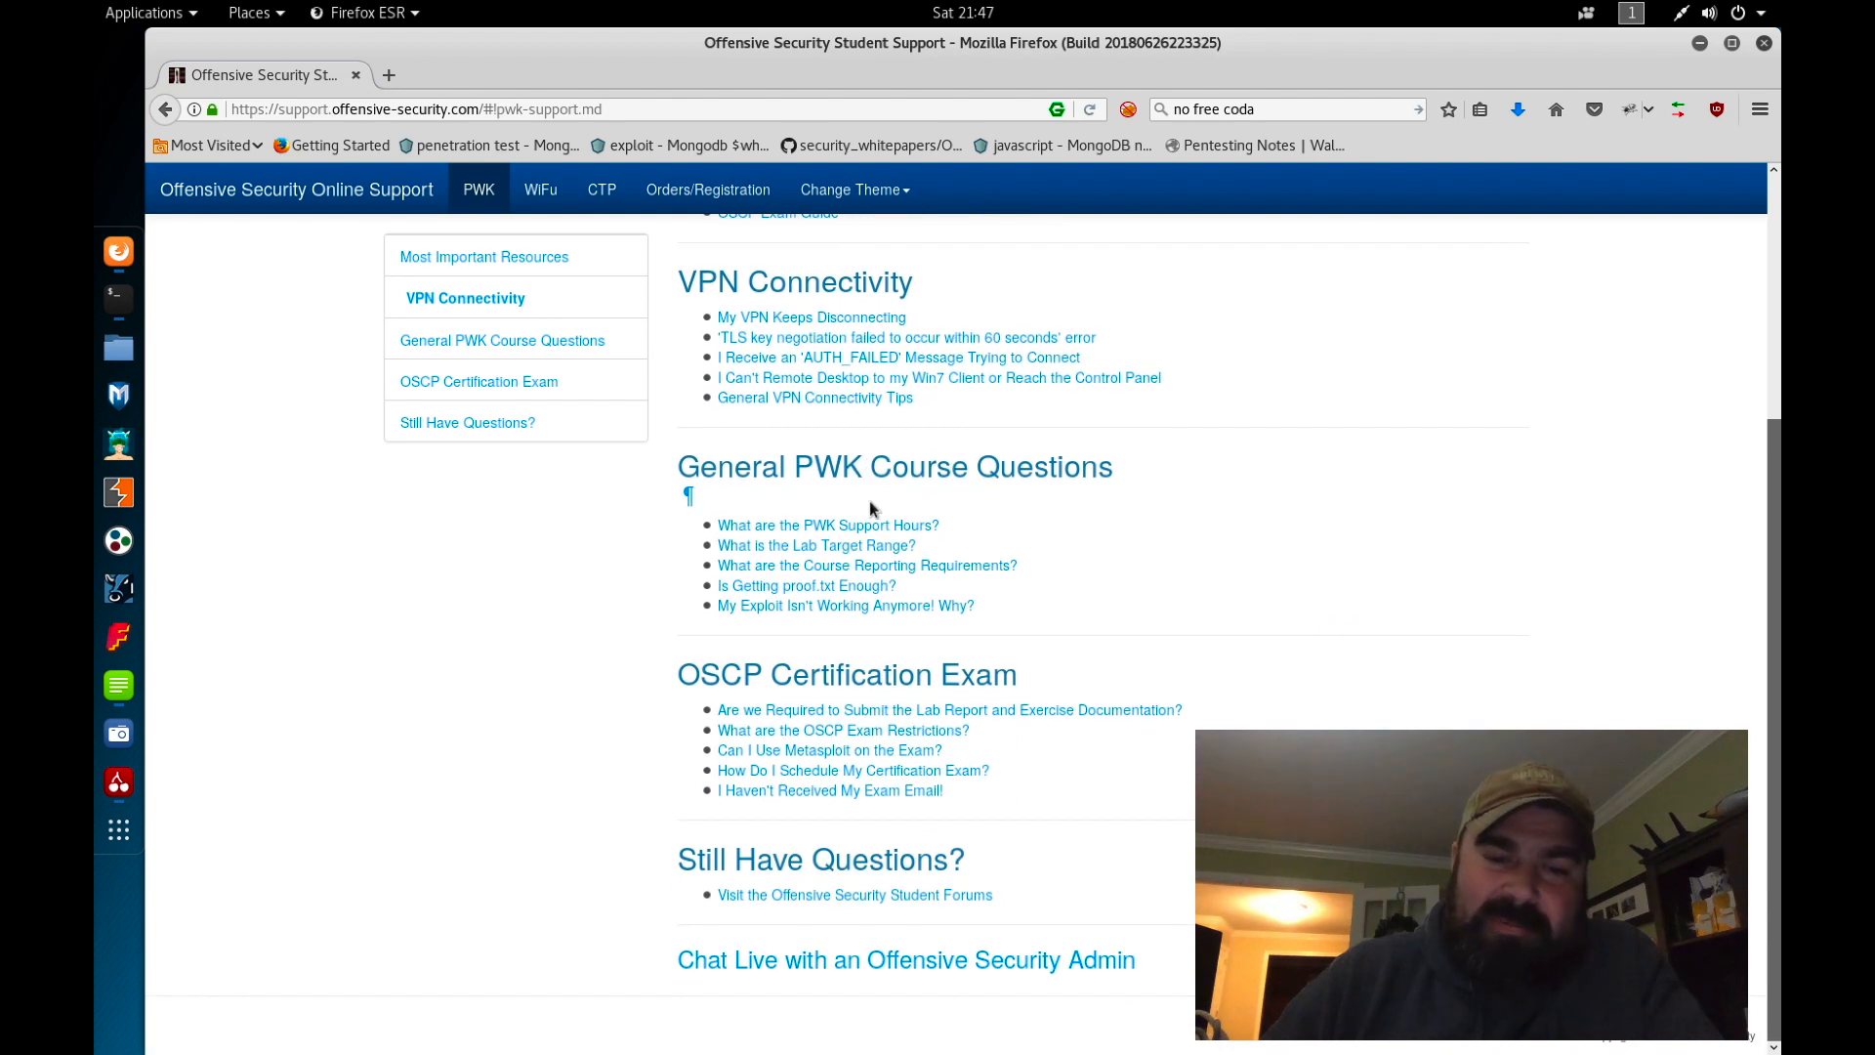
{"action": "scroll", "scroll_direction": "up", "scroll_amount": 3}
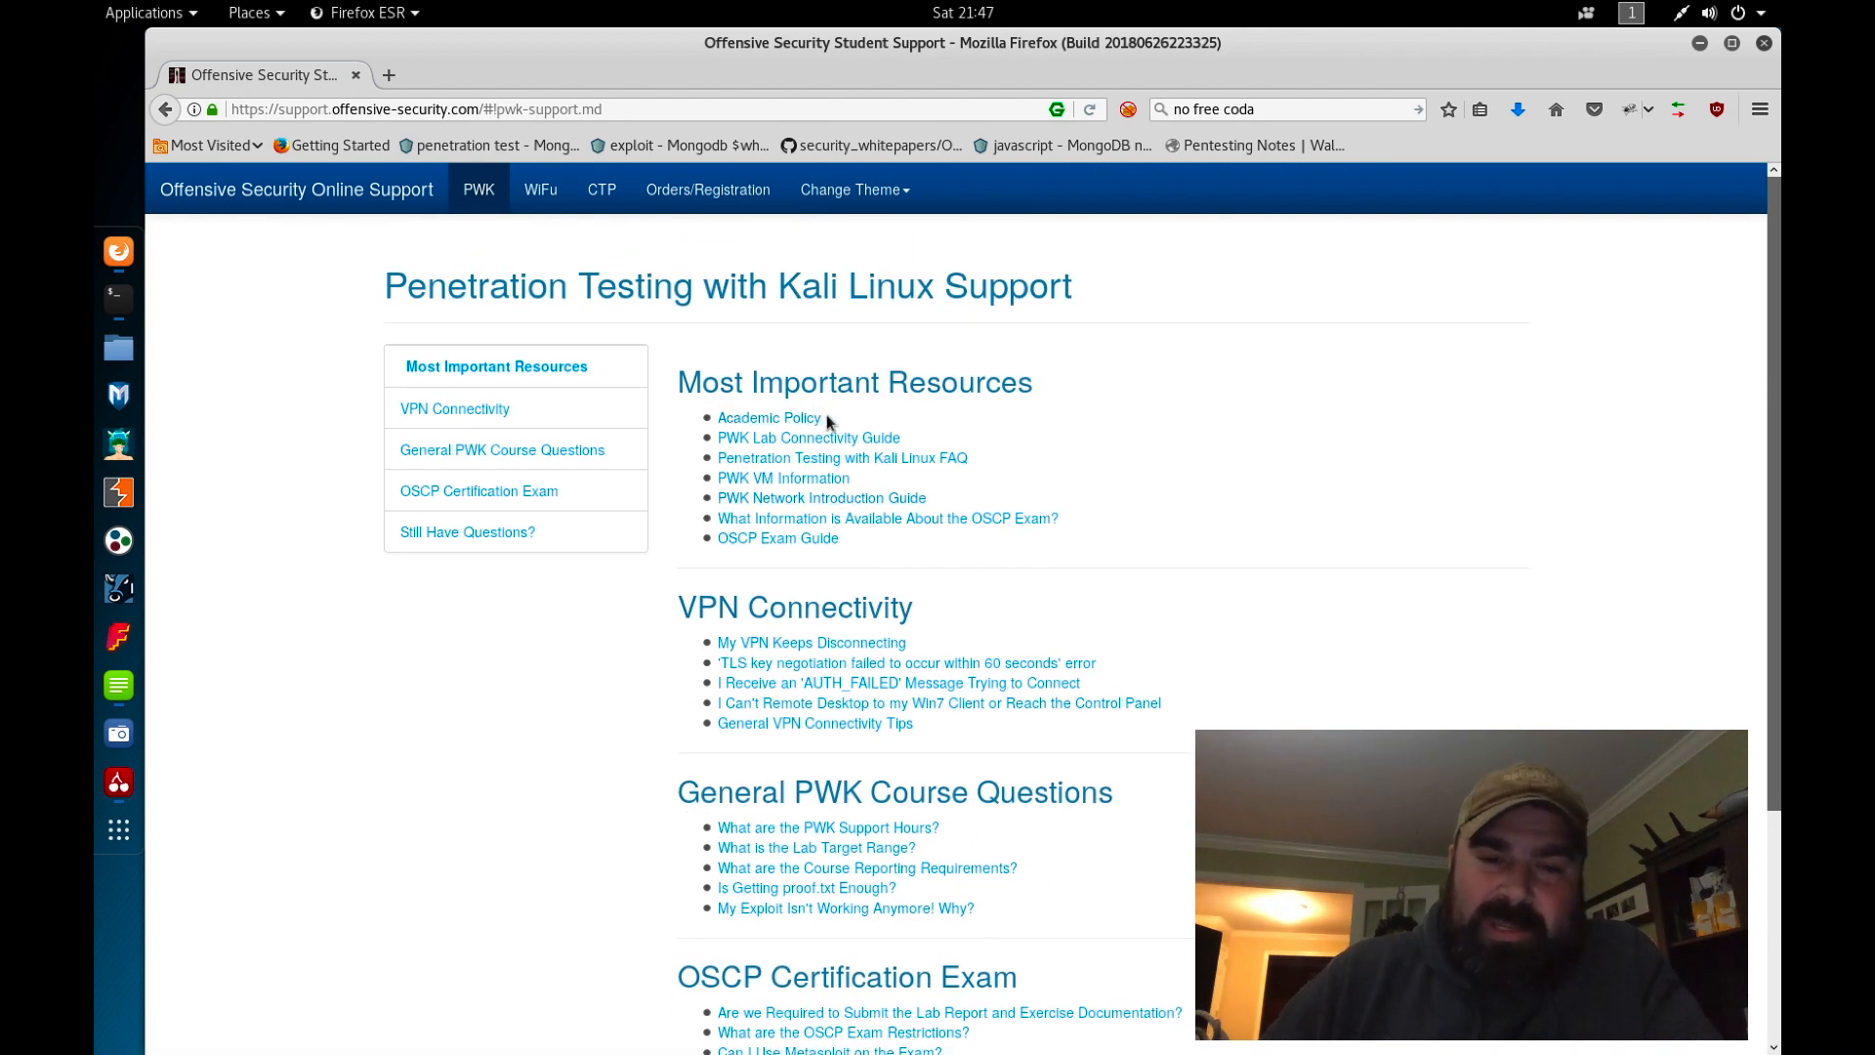
{"action": "mouse_move", "coordinate": [813, 506]}
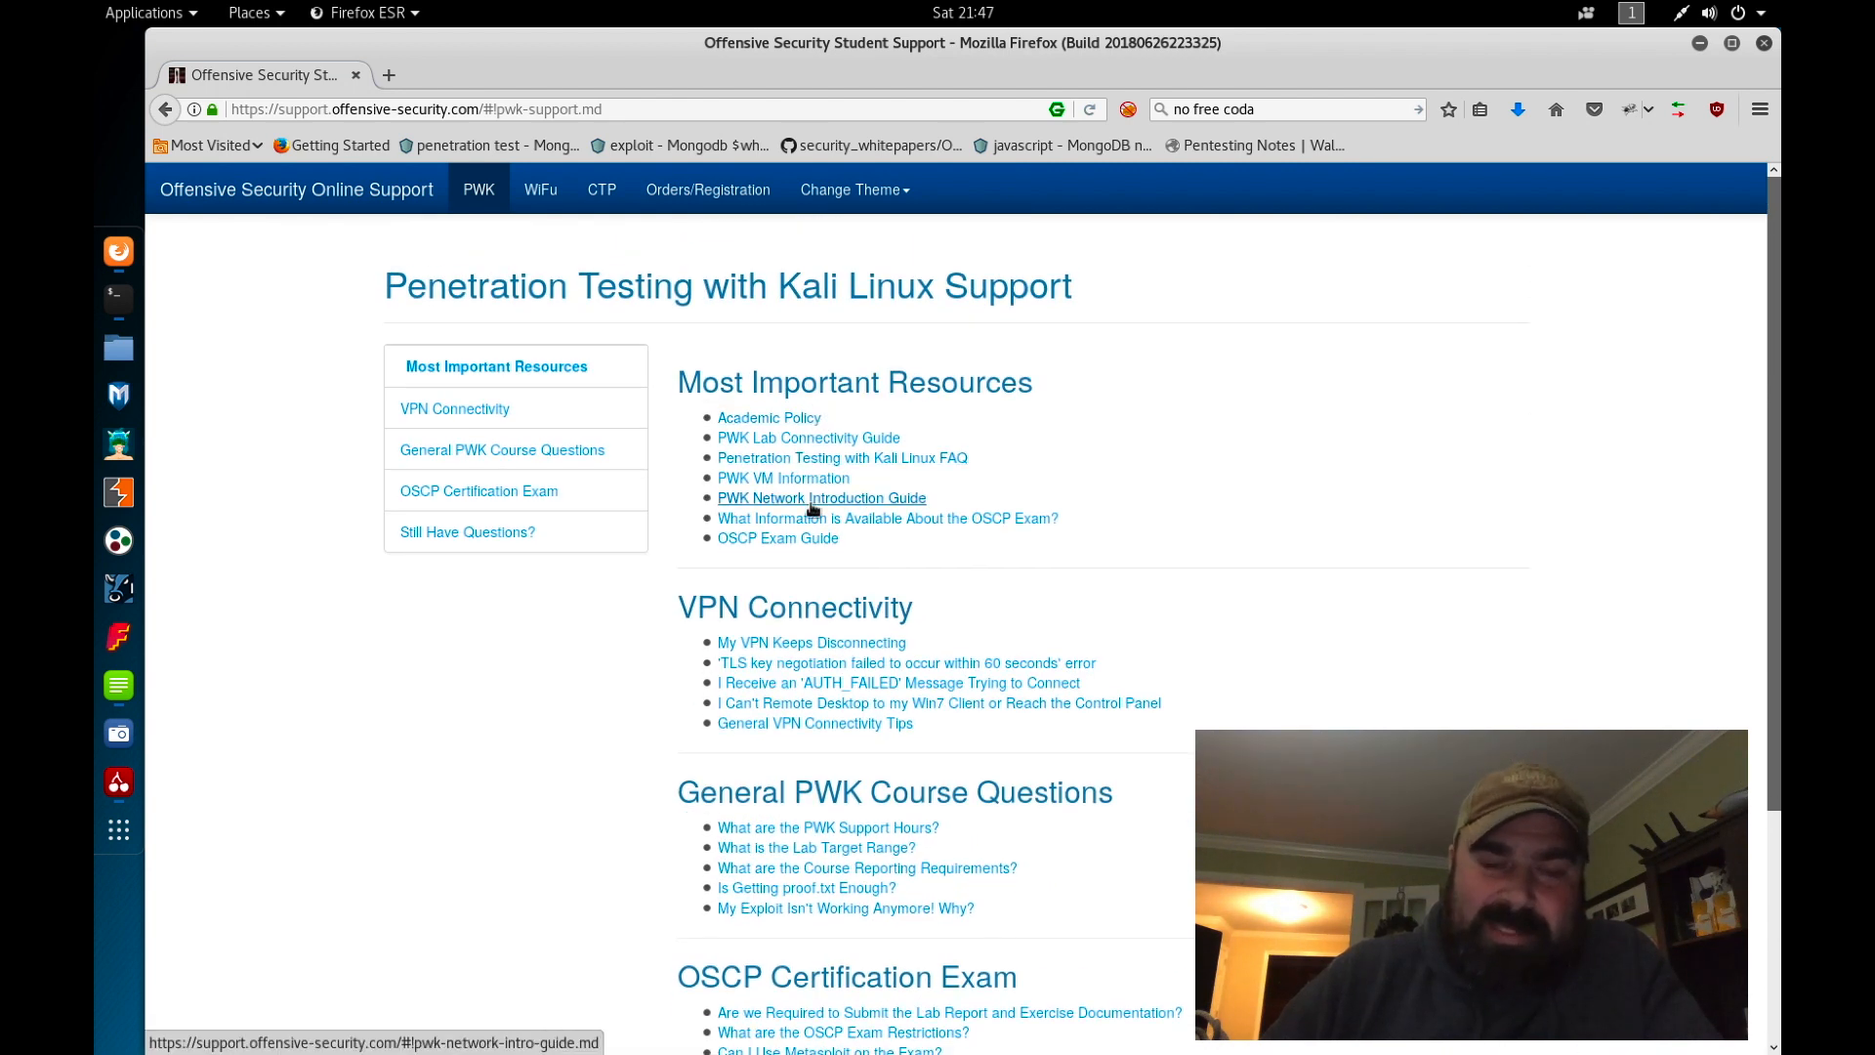
{"action": "scroll", "scroll_direction": "down", "scroll_amount": 3}
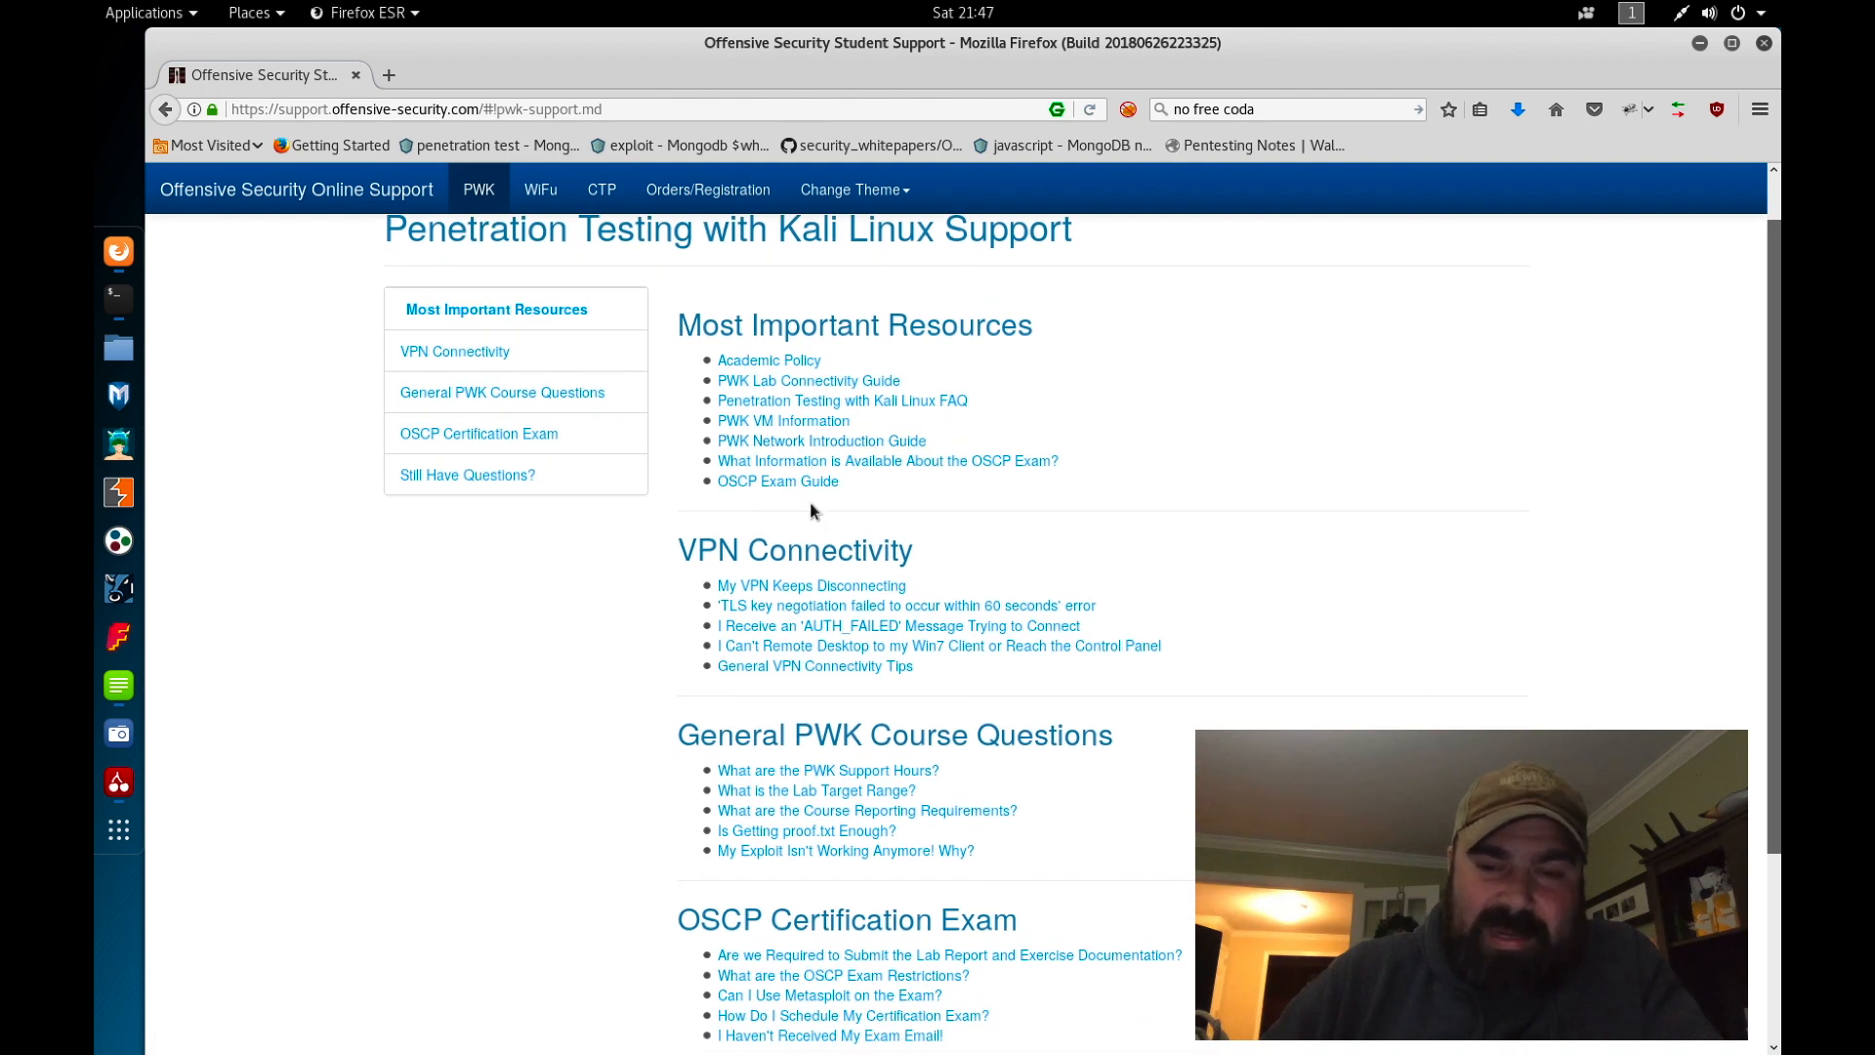
{"action": "scroll", "scroll_direction": "down", "scroll_amount": 3}
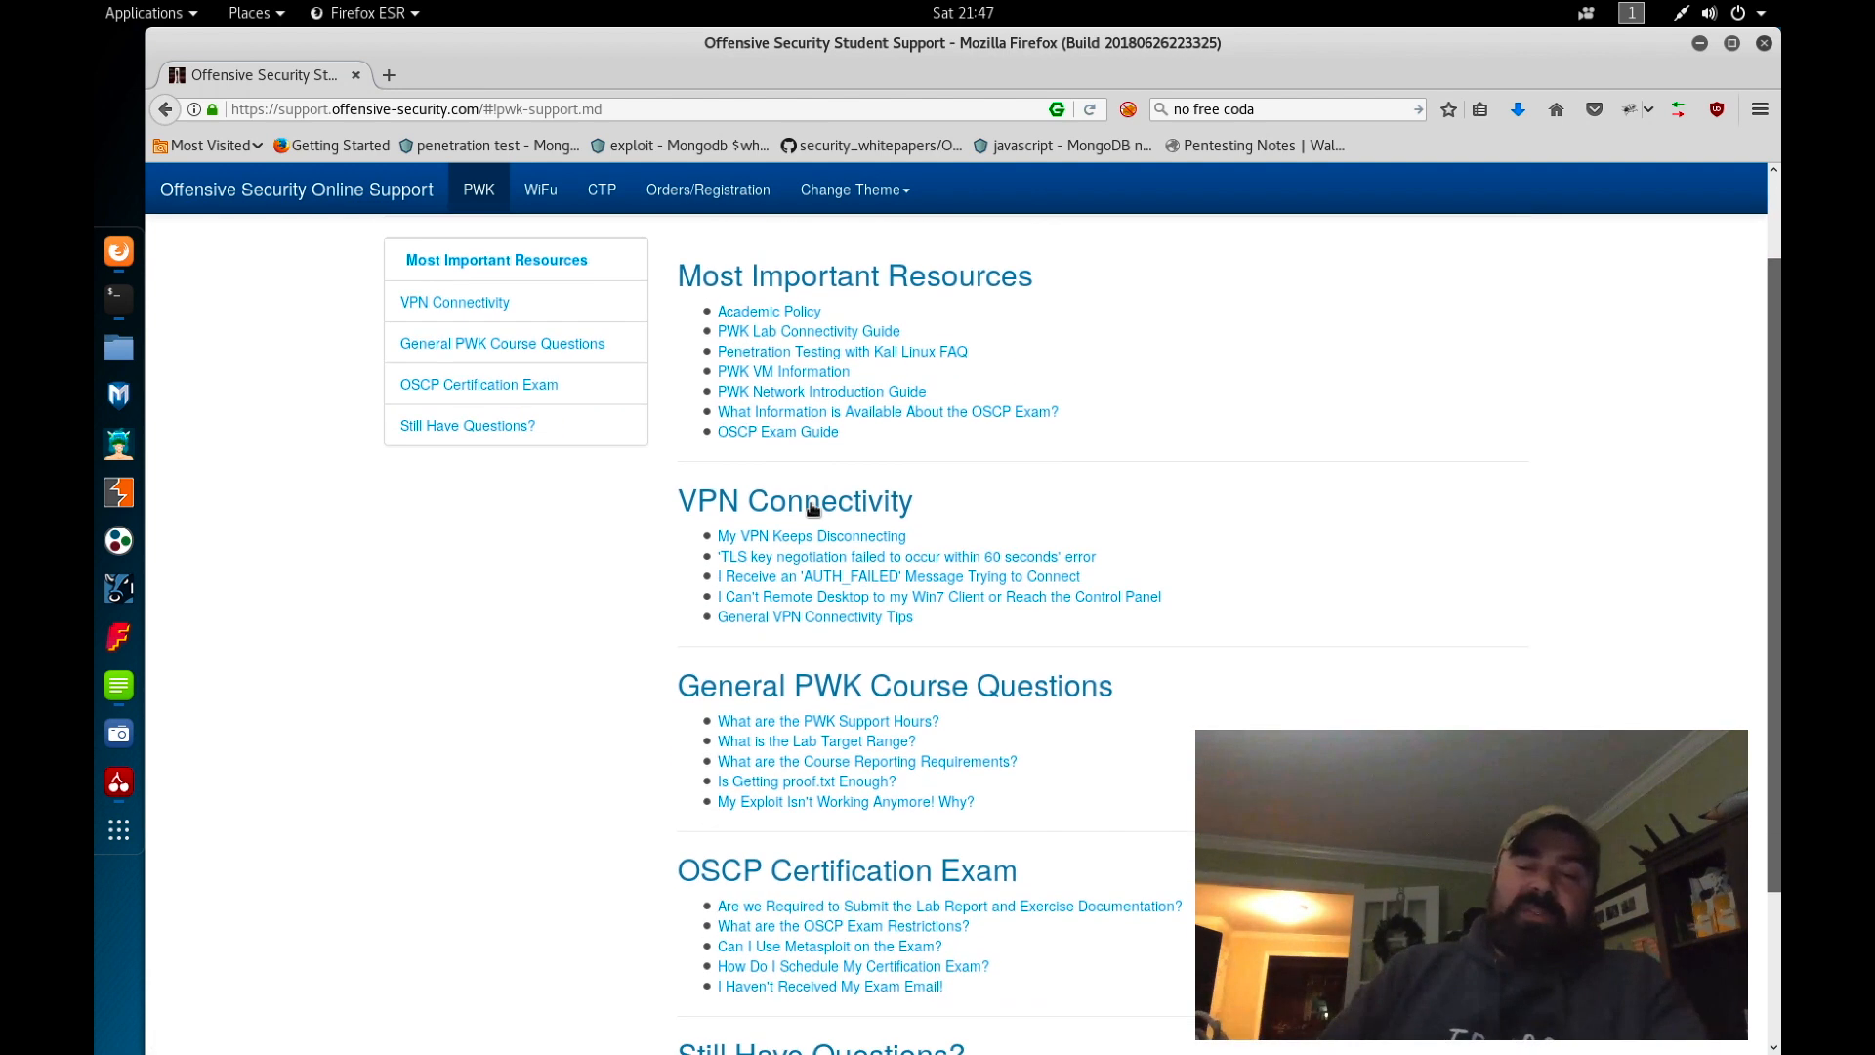
{"action": "scroll", "scroll_direction": "down", "scroll_amount": 3}
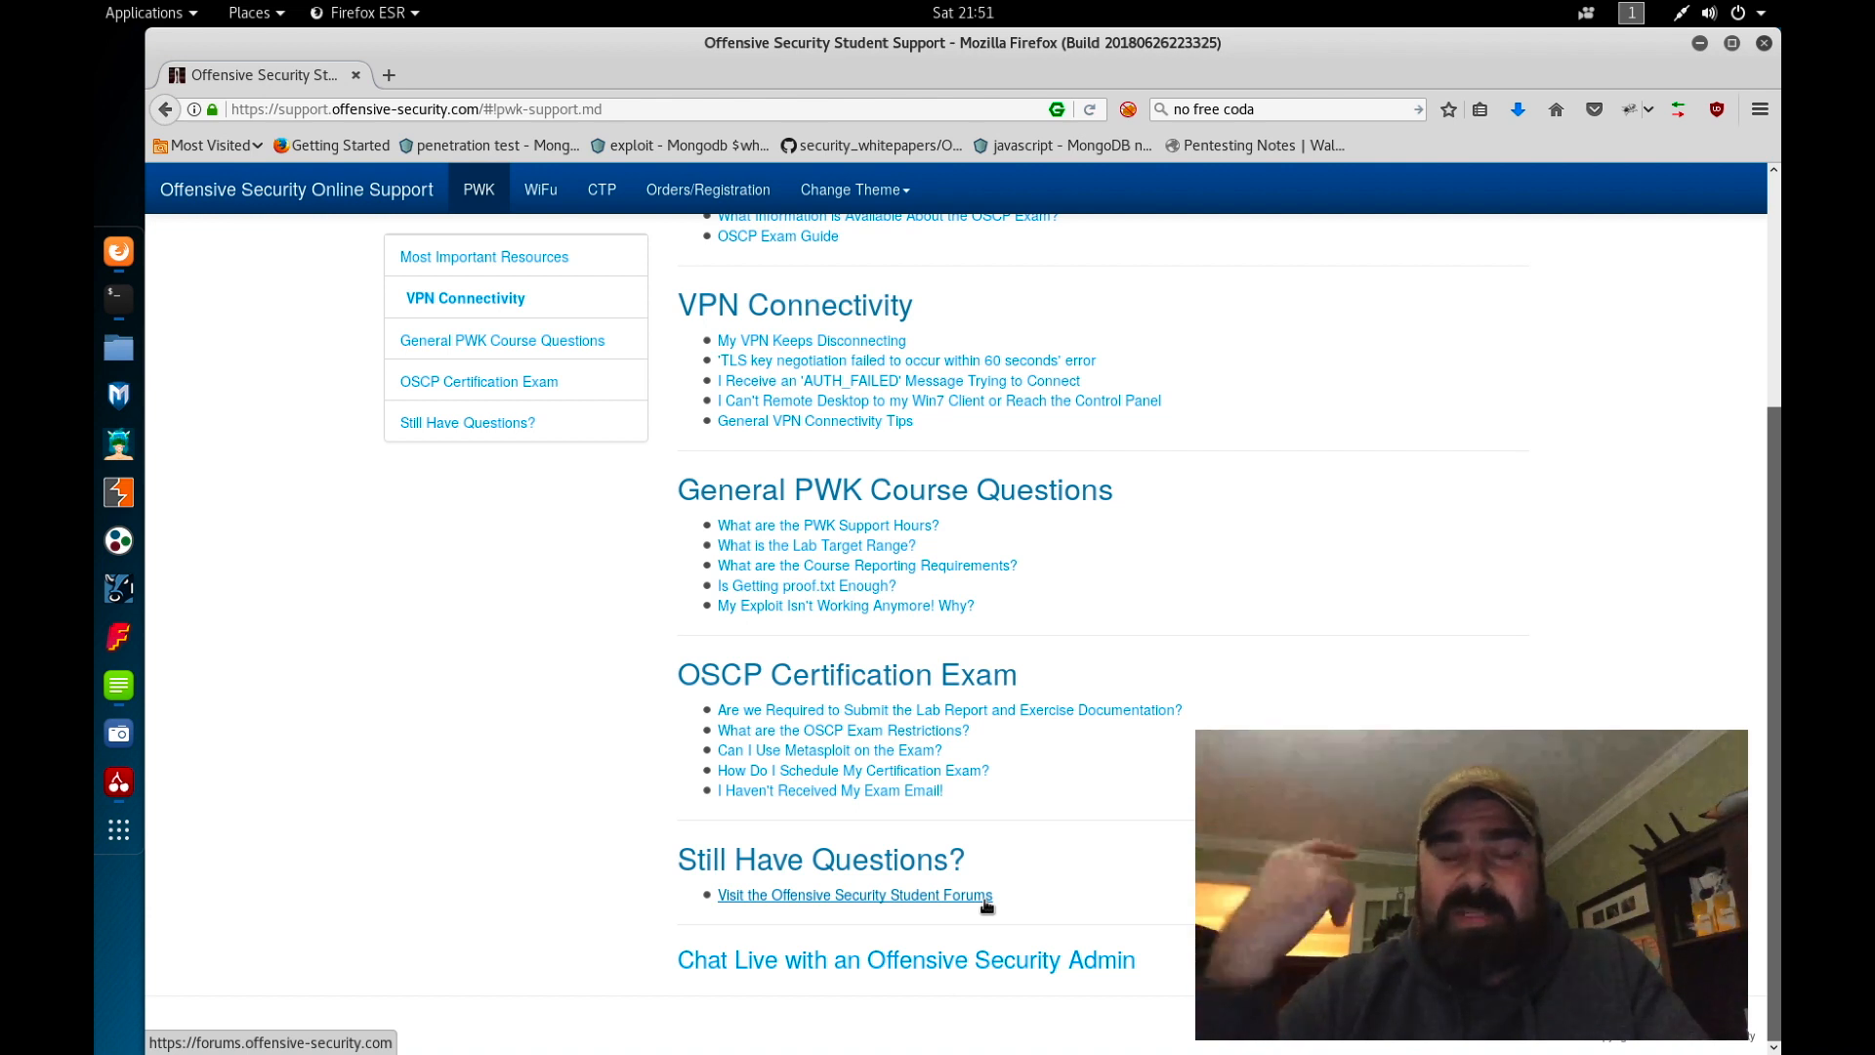
{"action": "mouse_move", "coordinate": [832, 909]}
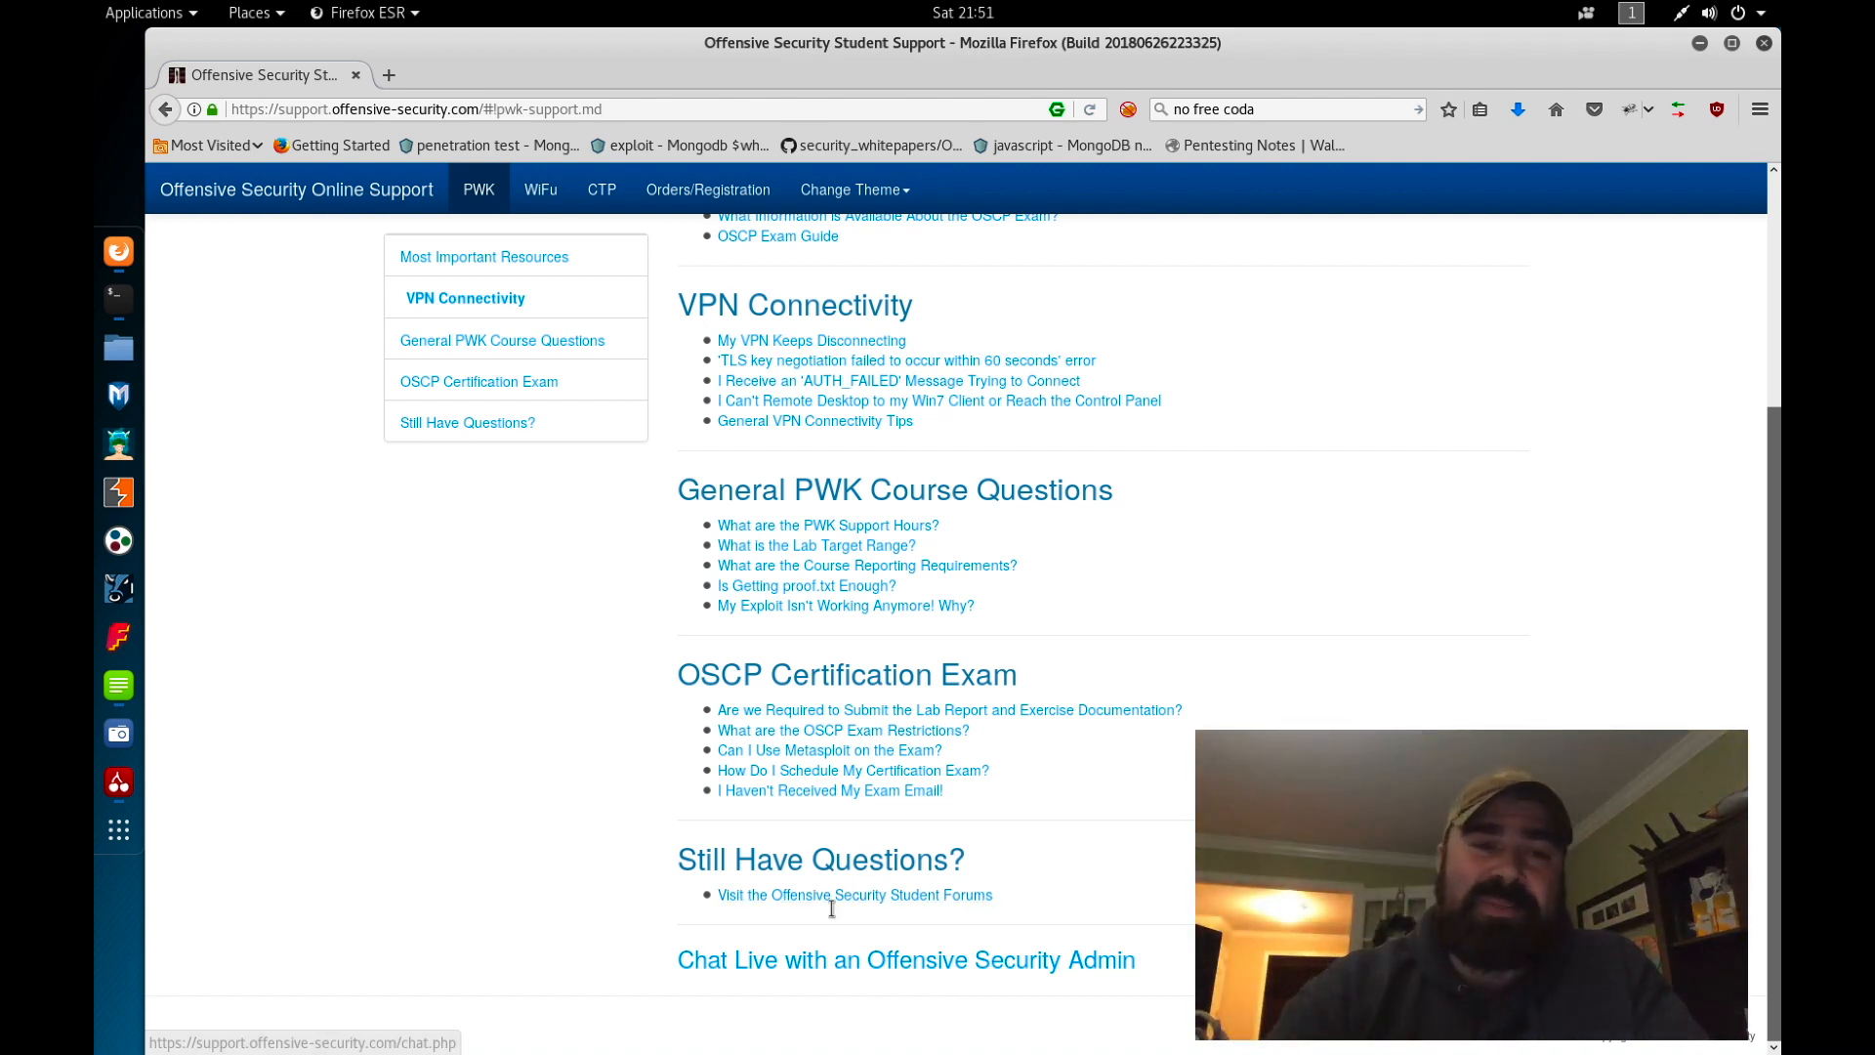